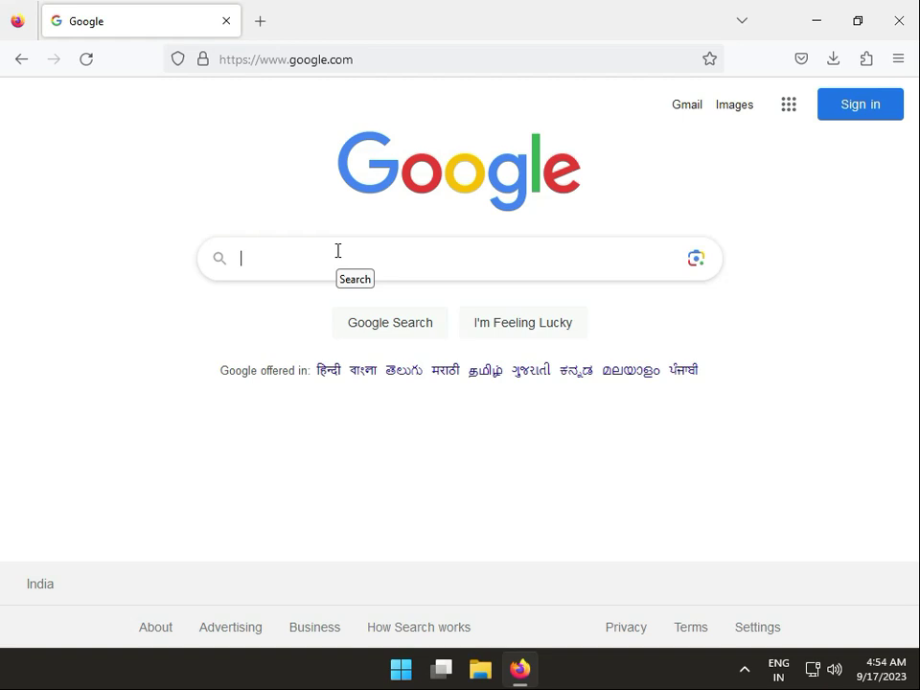
Type the query 'brother t820dw' into the Google search box.
type("b")
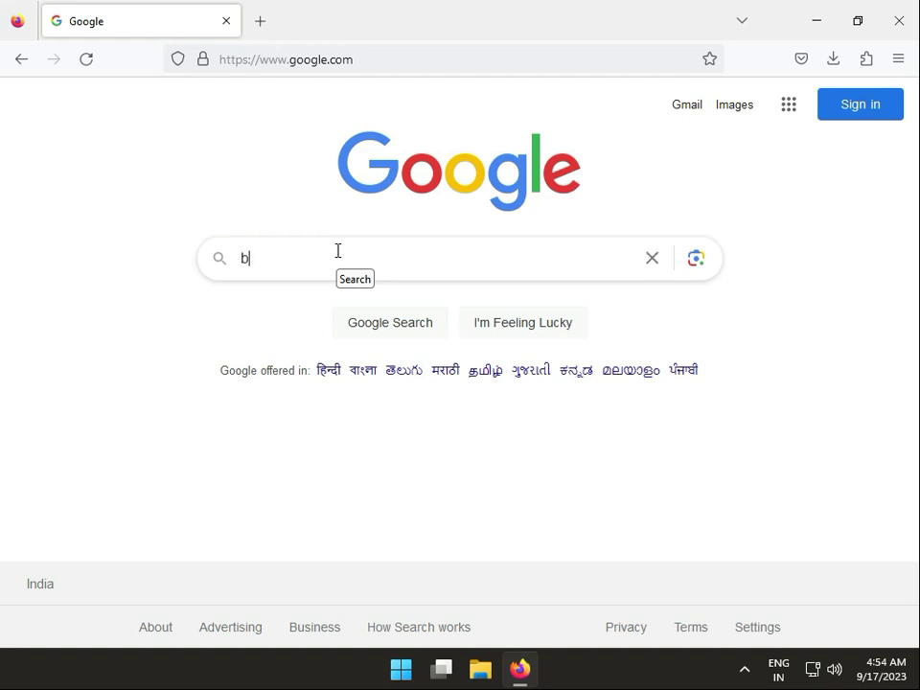
type("rother t820dw")
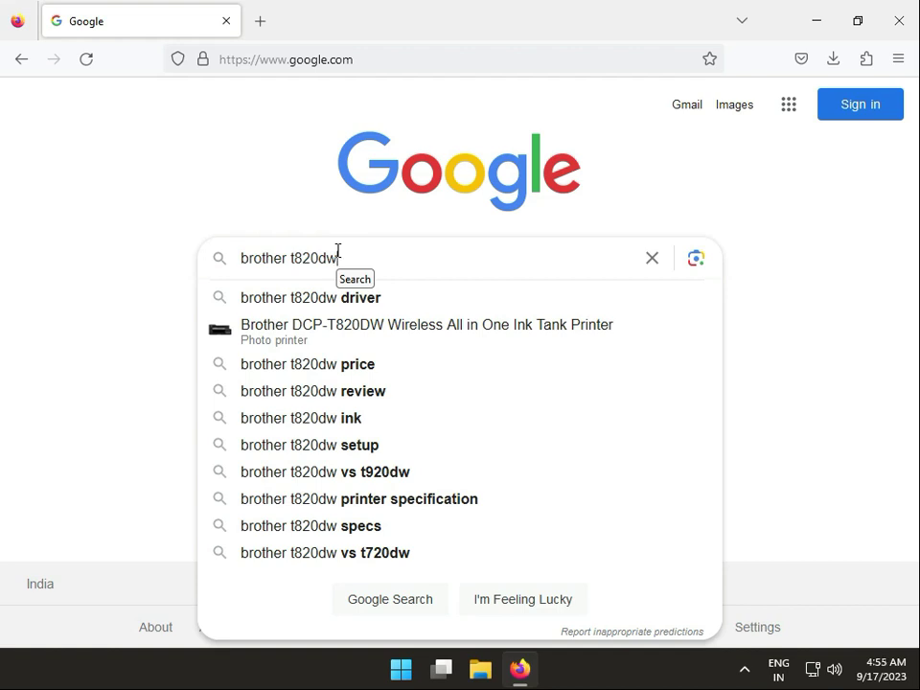
Open the Brother DCP-T820DW downloads result in a new tab and select Windows 11.
left_click(311, 297)
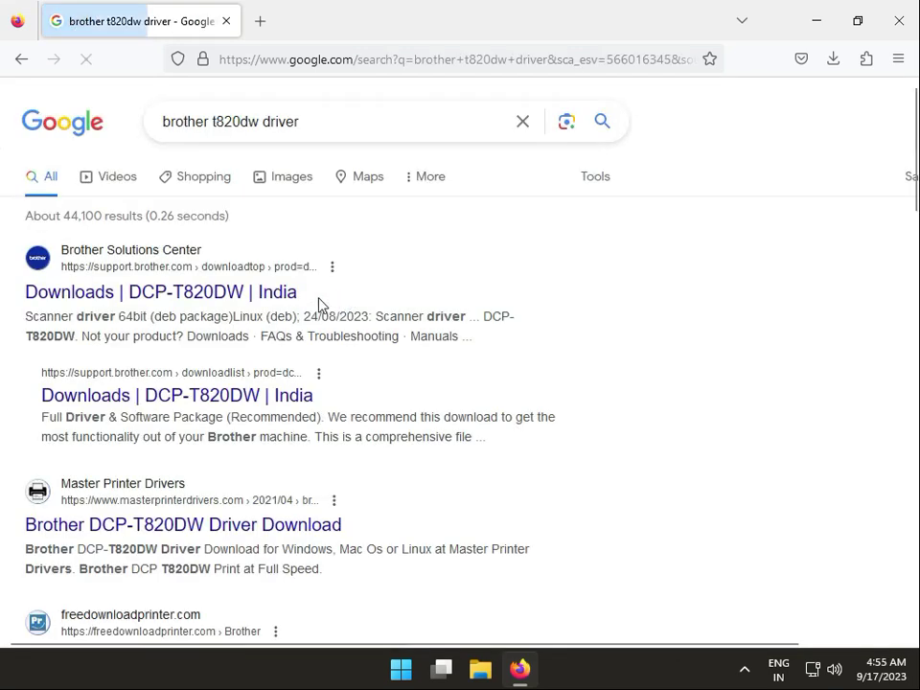
right_click(160, 292)
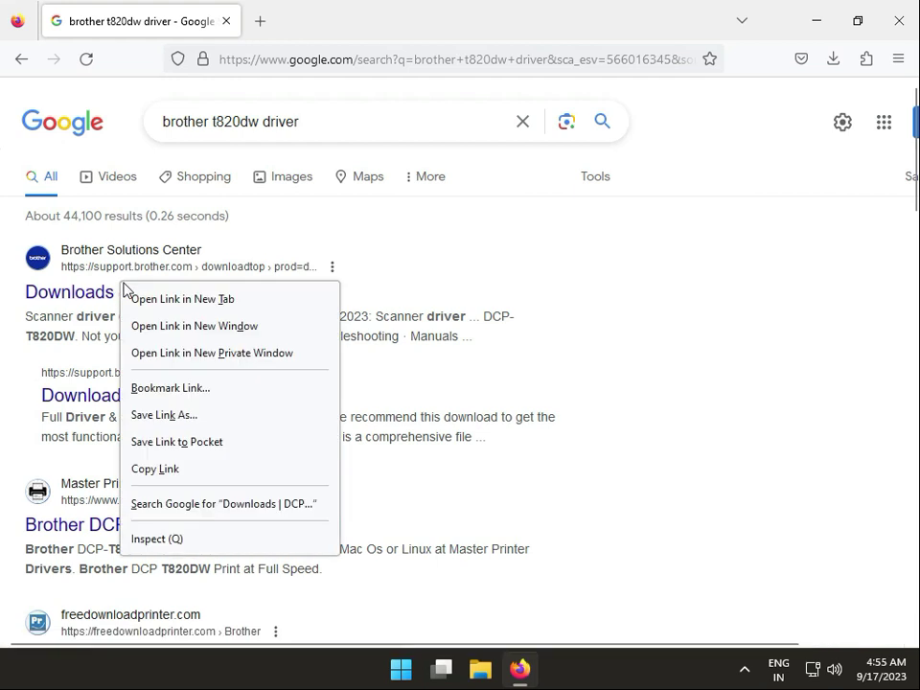
left_click(182, 298)
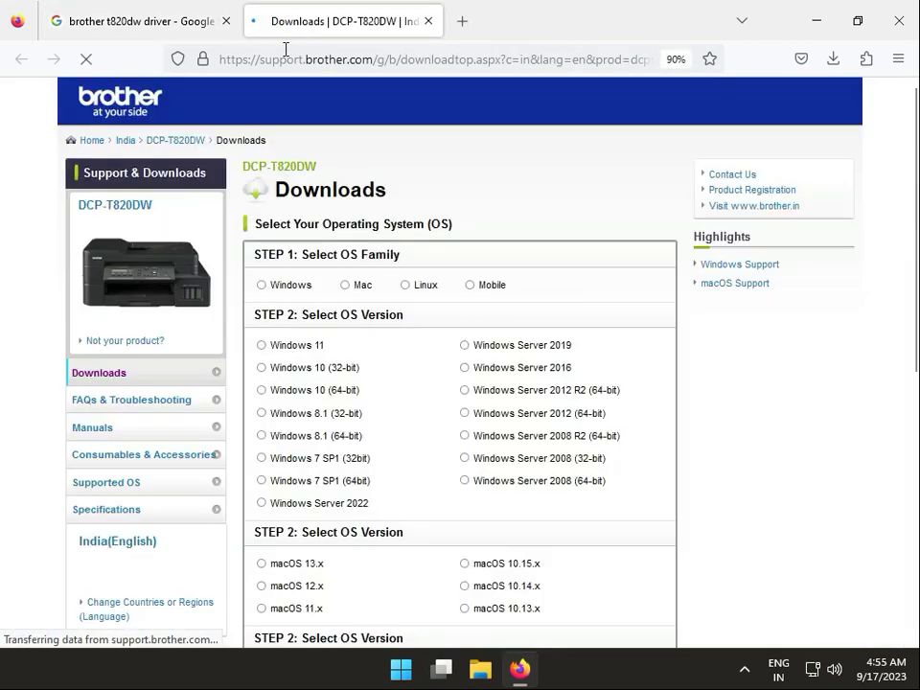
left_click(261, 284)
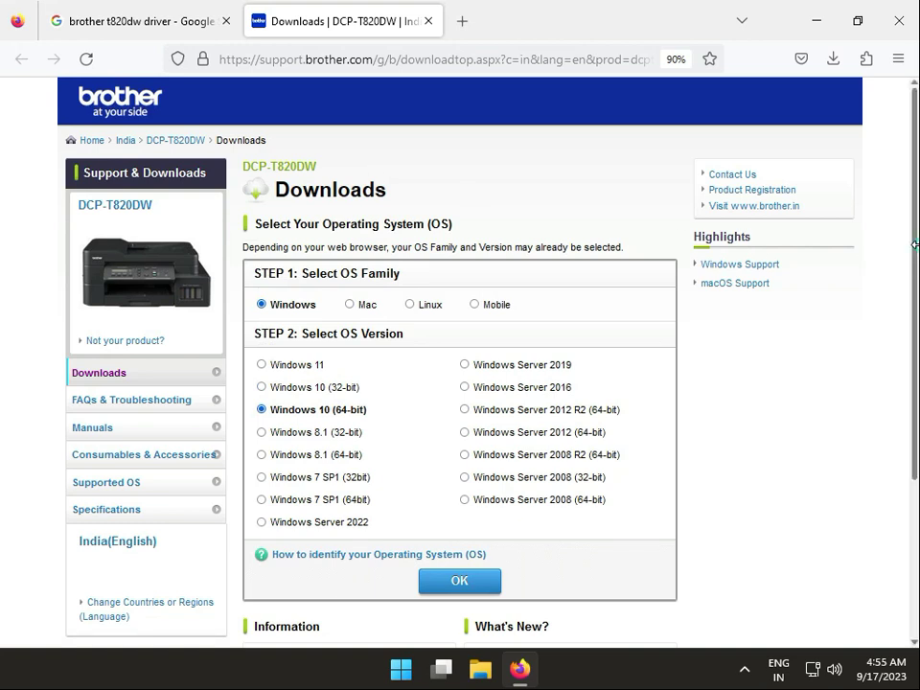
scroll("down", 3)
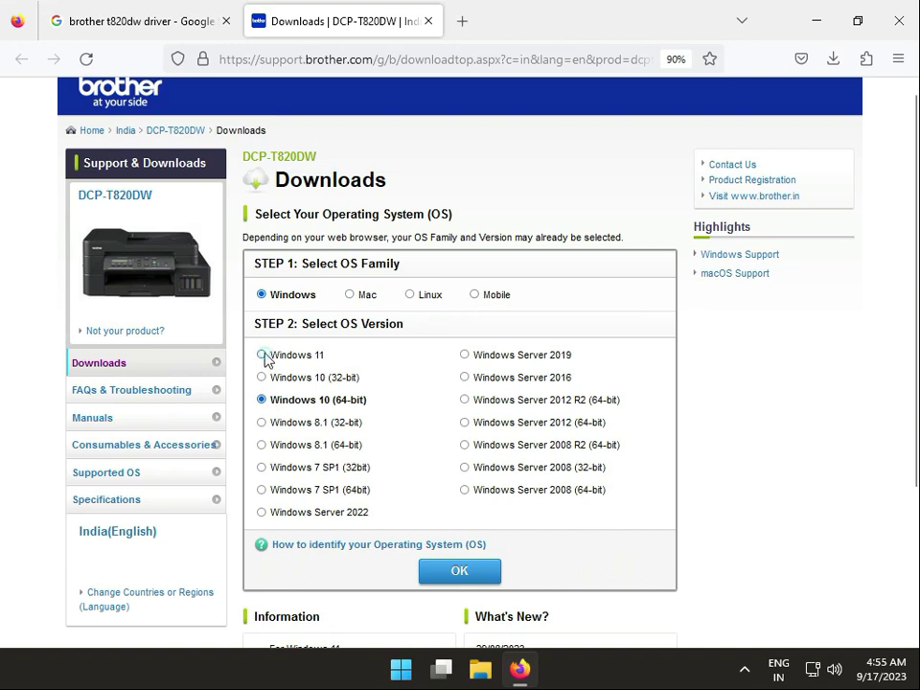
left_click(262, 355)
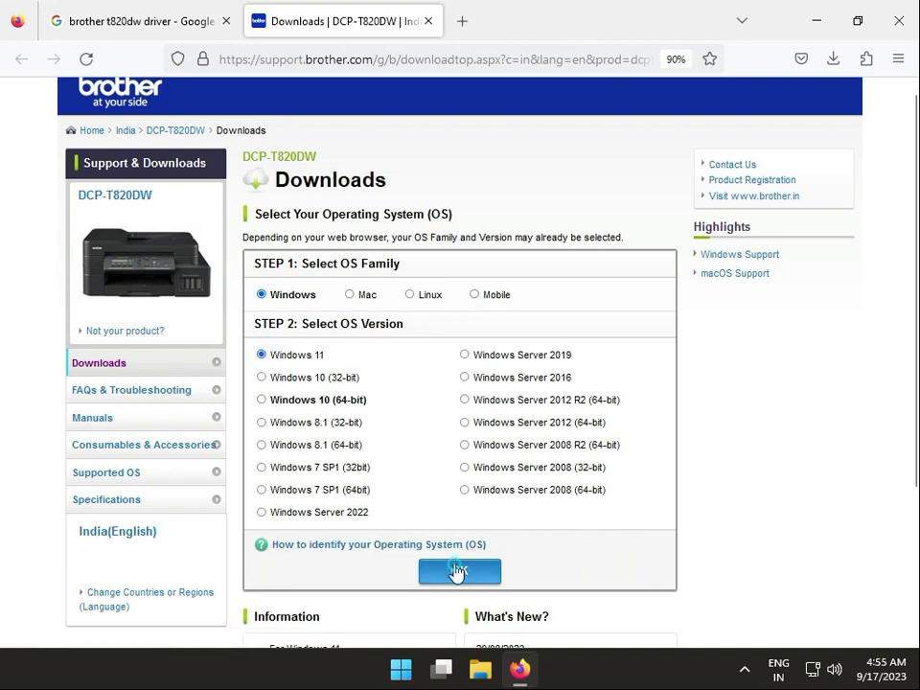
Confirm Windows 11, then download the Full Driver & Software Package after agreeing to the EULA.
left_click(461, 571)
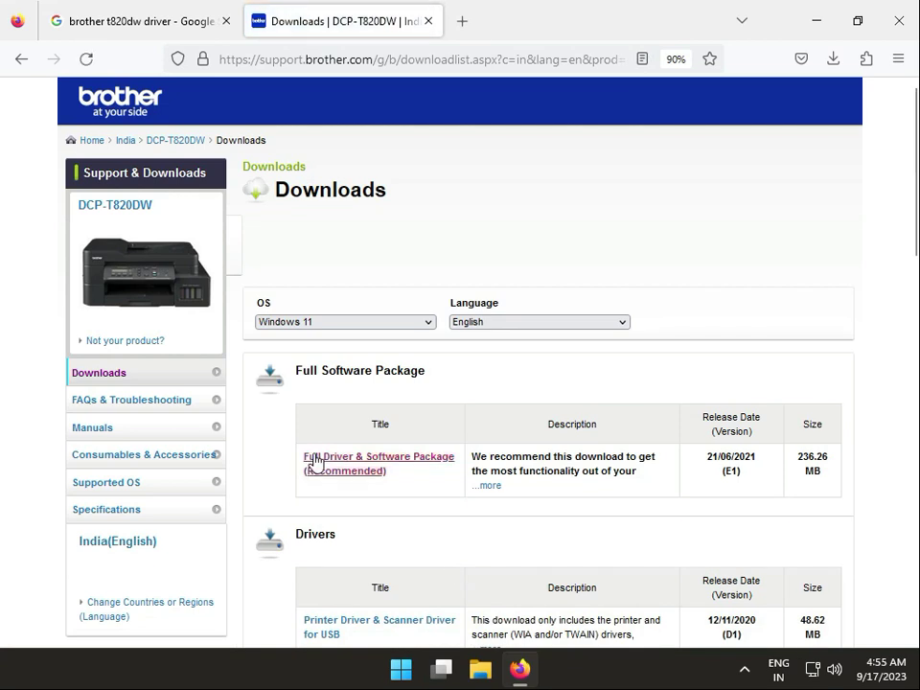
scroll("down", 3)
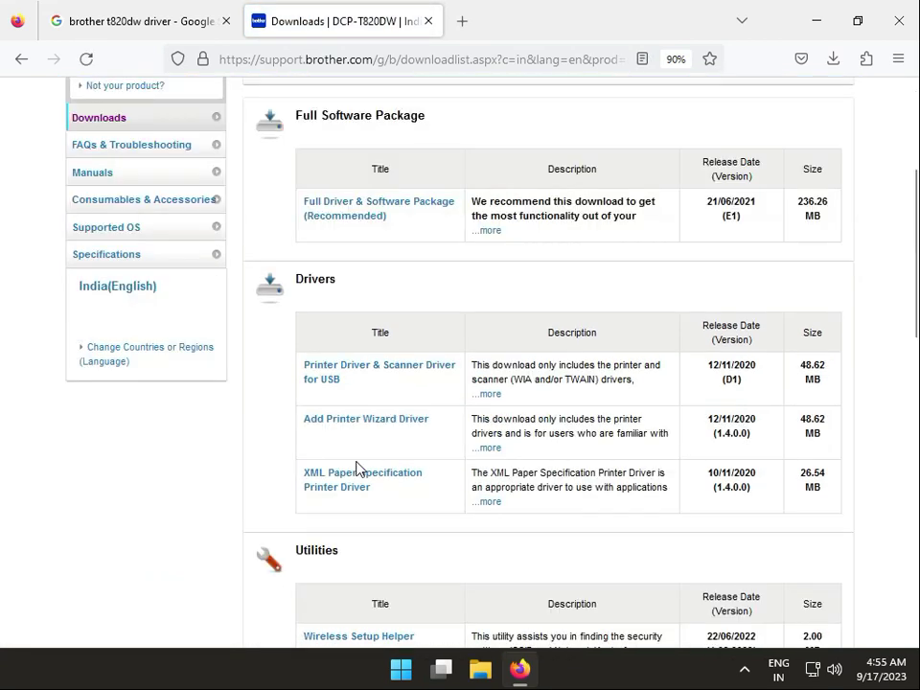
scroll("down", 3)
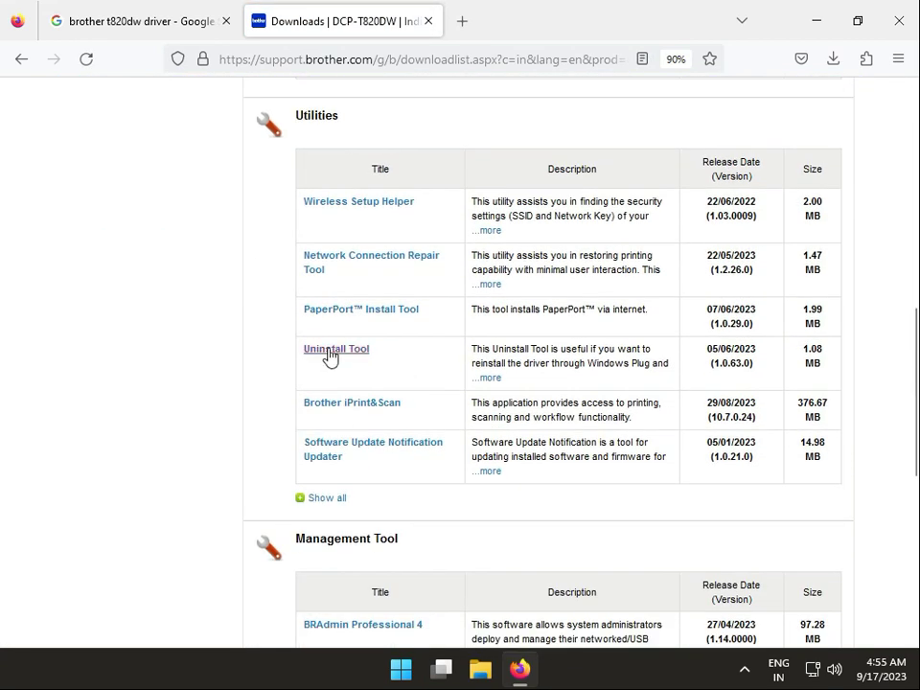
mouse_move(383, 348)
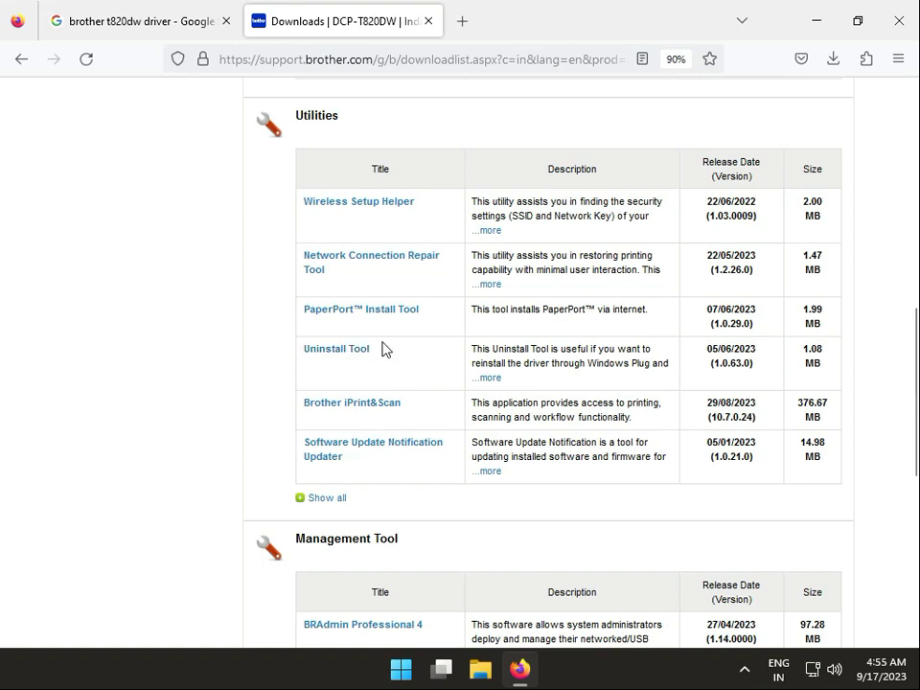
scroll("up", 3)
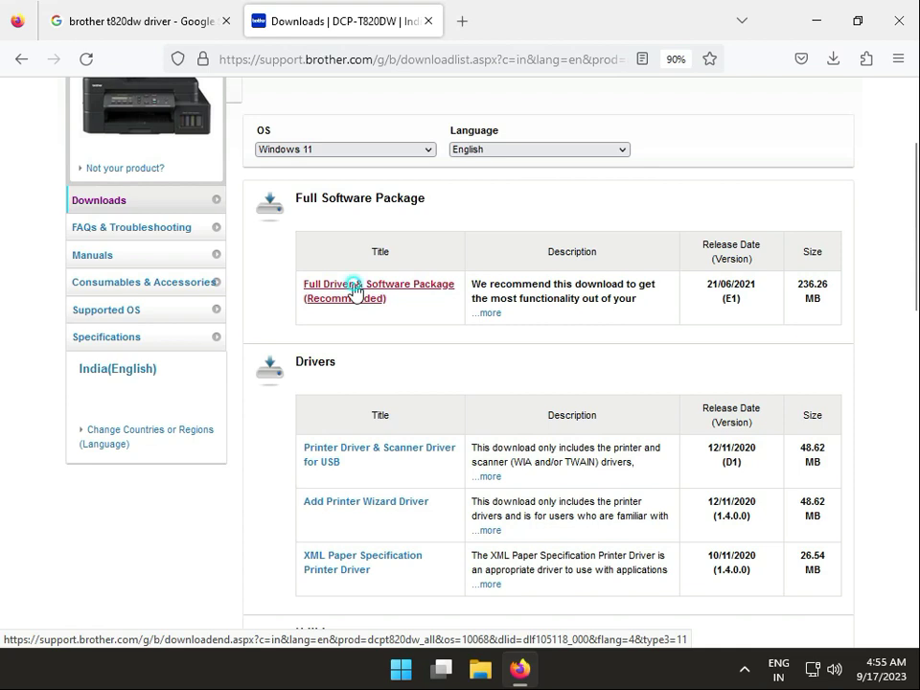
left_click(360, 284)
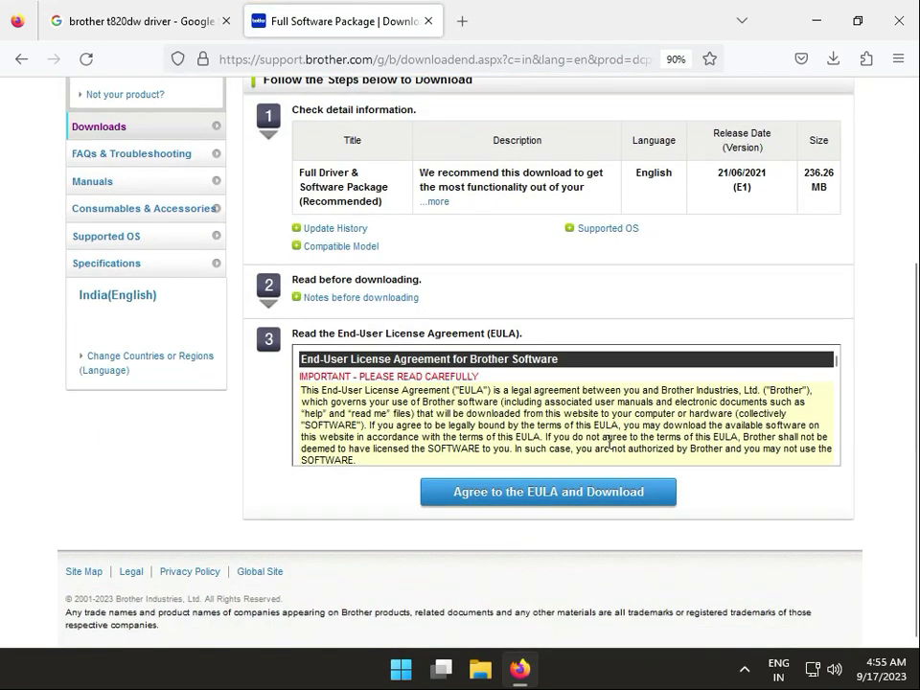
left_click(548, 491)
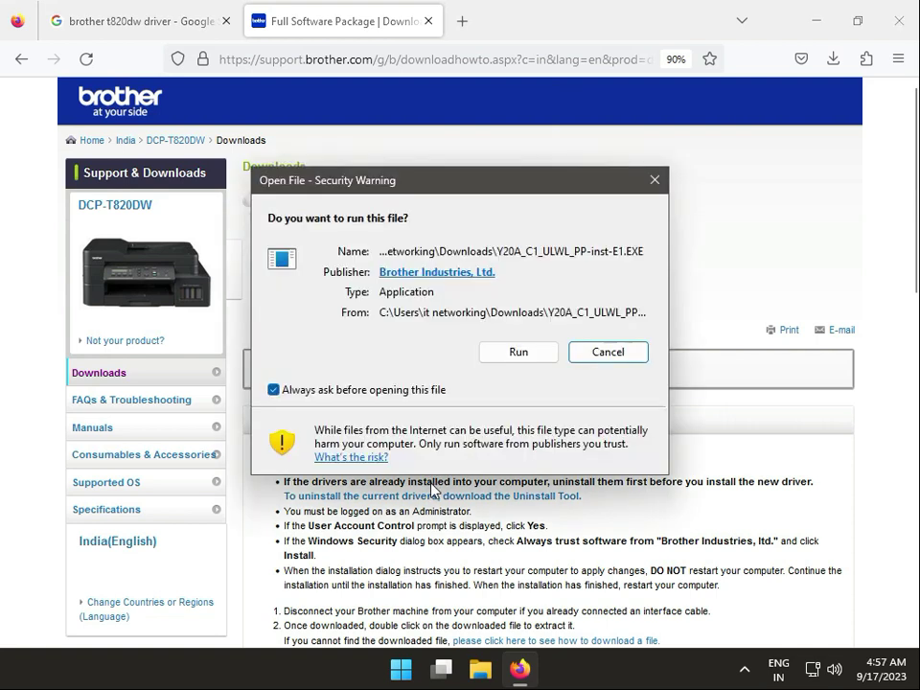
Run the downloaded Brother package and minimize Firefox while it decompresses.
left_click(518, 351)
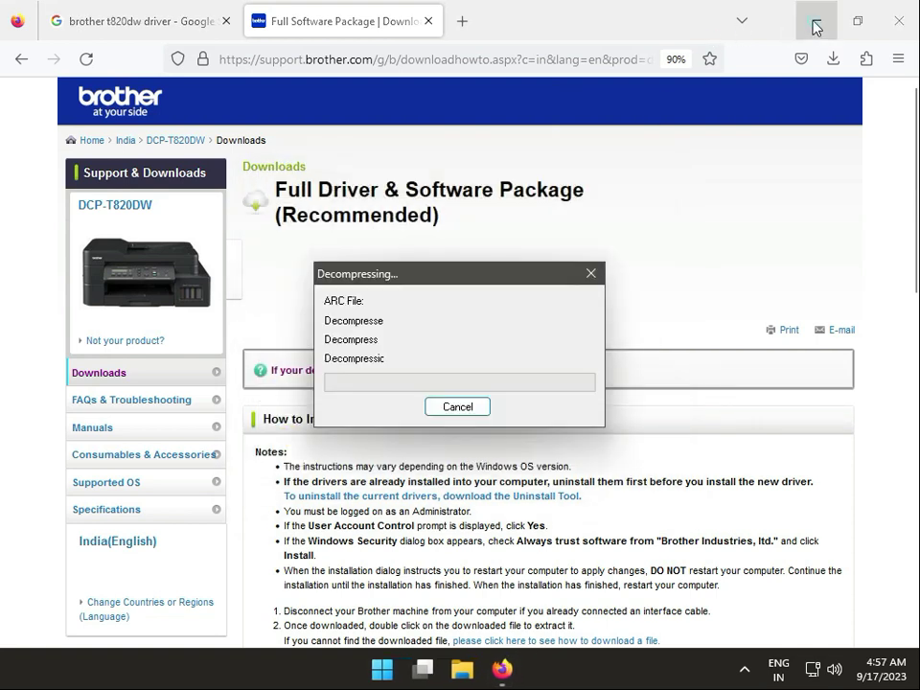
left_click(816, 20)
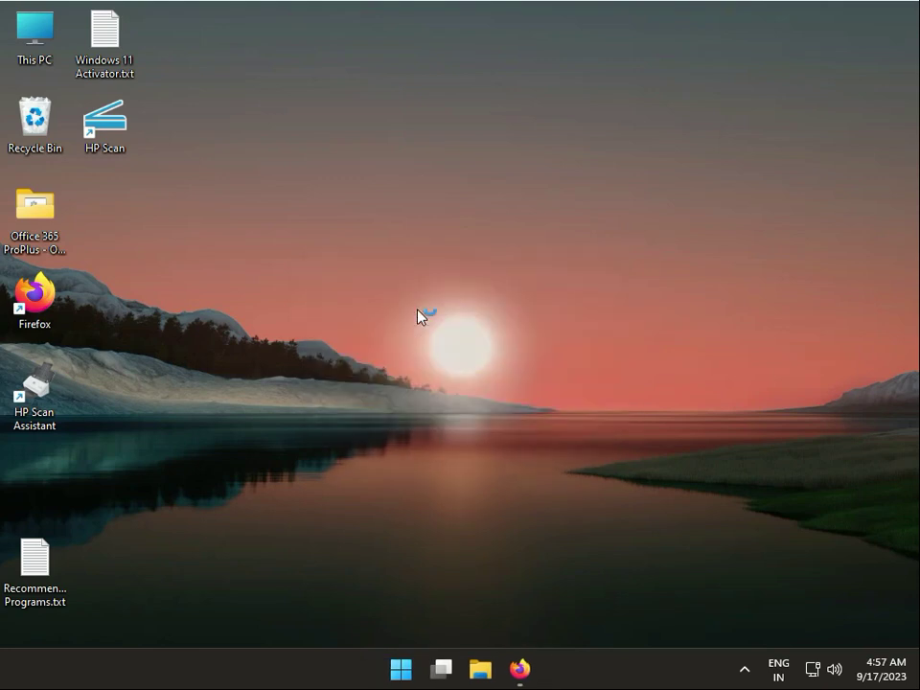
left_click(360, 474)
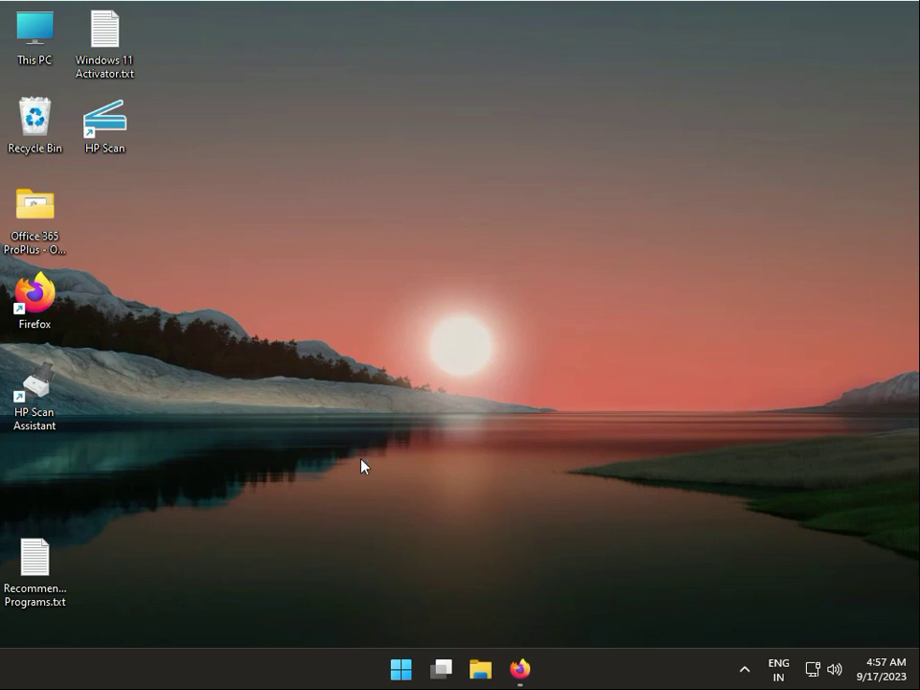
mouse_move(363, 463)
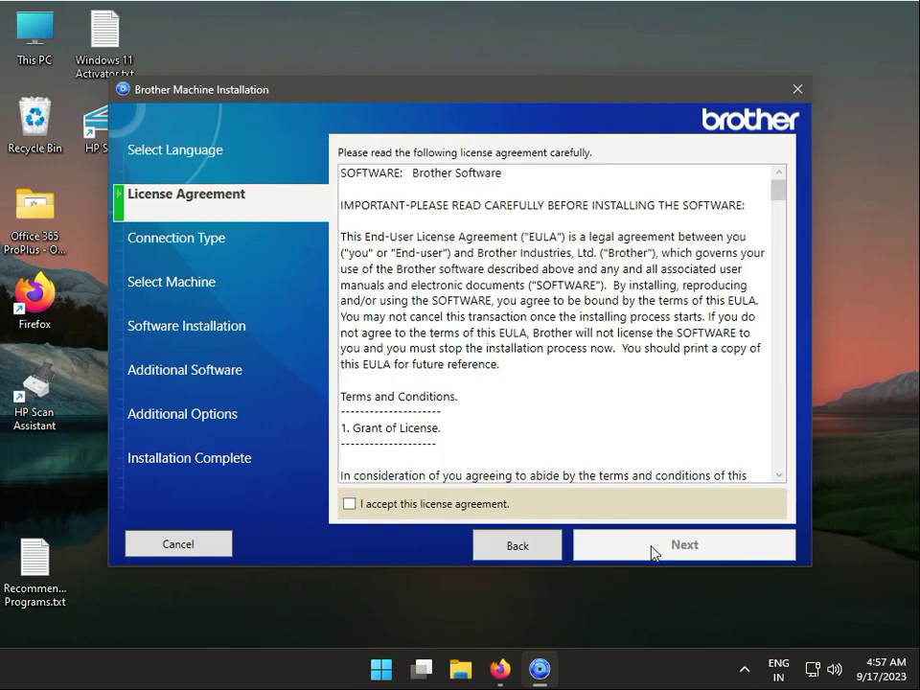
Accept the Brother license and settle on Local Connection (USB) after trying Wired and Wireless.
left_click(684, 544)
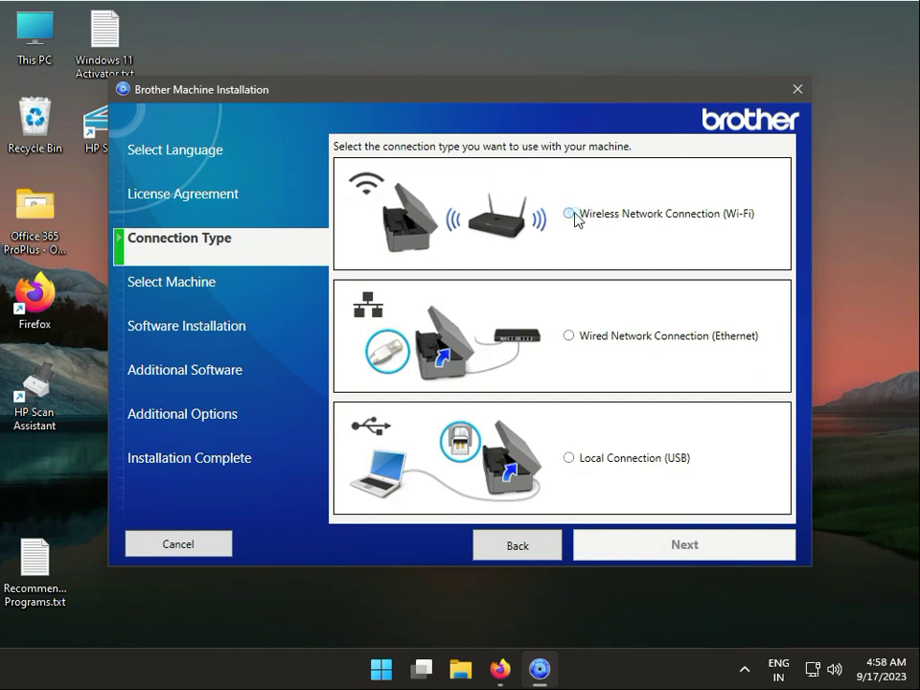
left_click(570, 457)
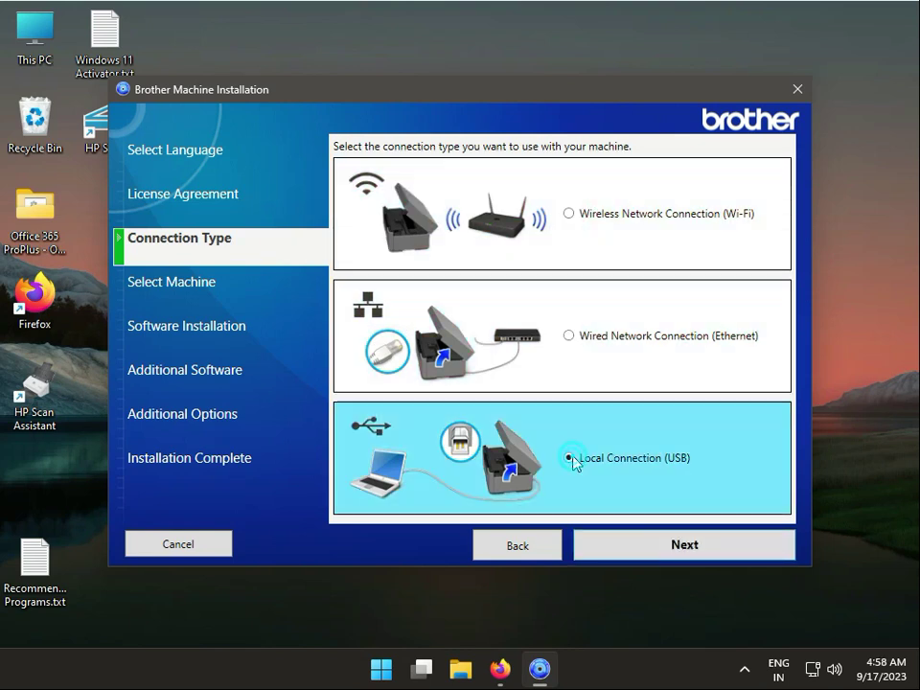
left_click(569, 457)
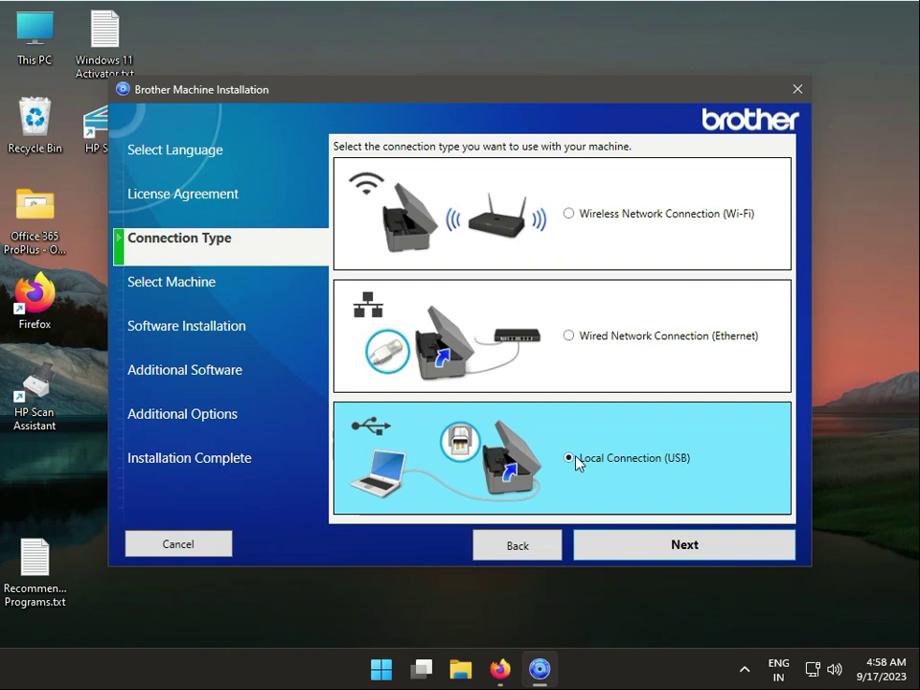
mouse_move(566, 343)
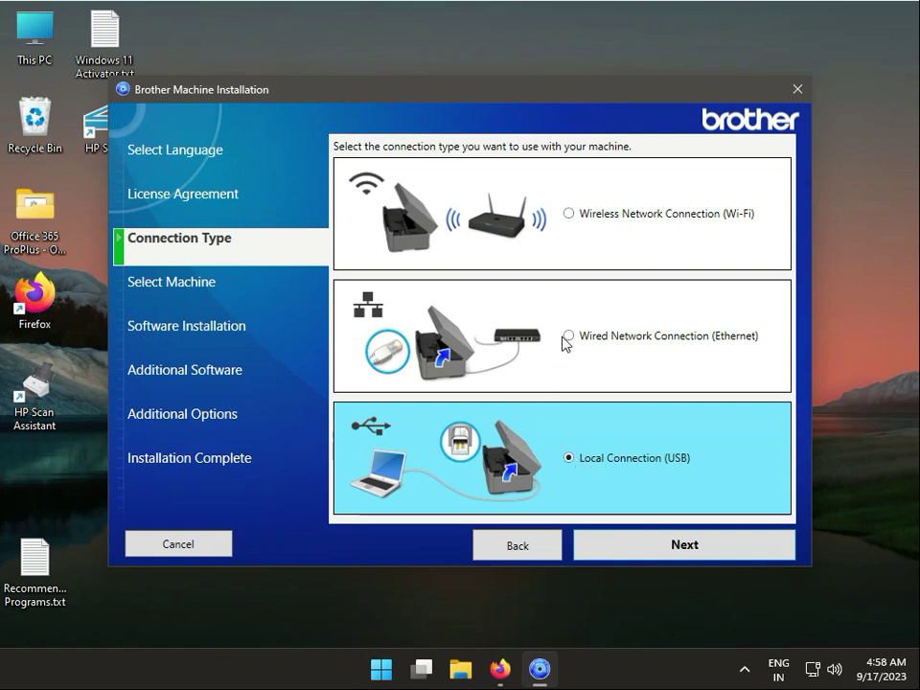
left_click(568, 335)
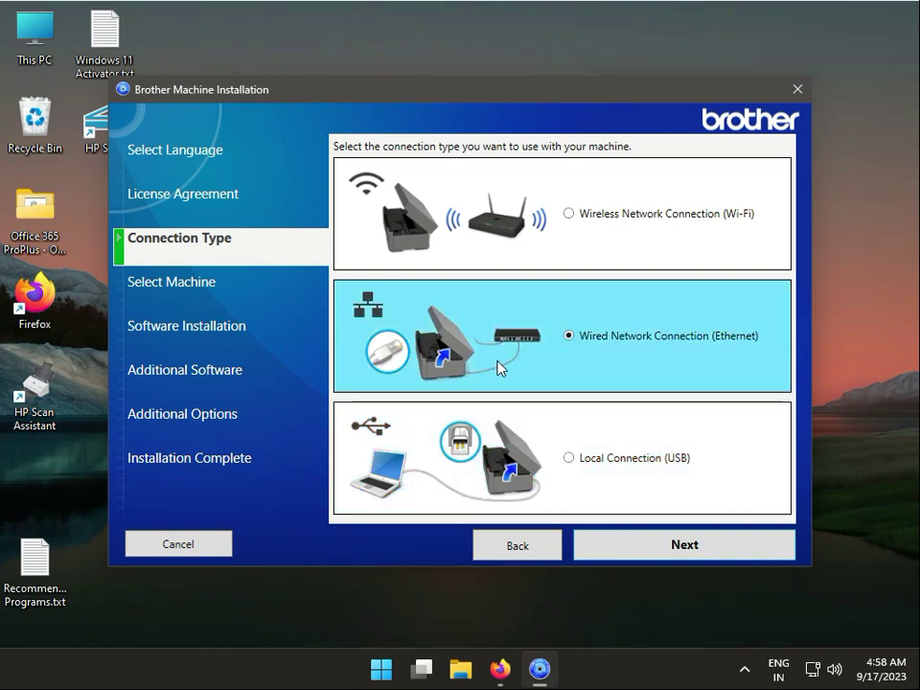
mouse_move(580, 233)
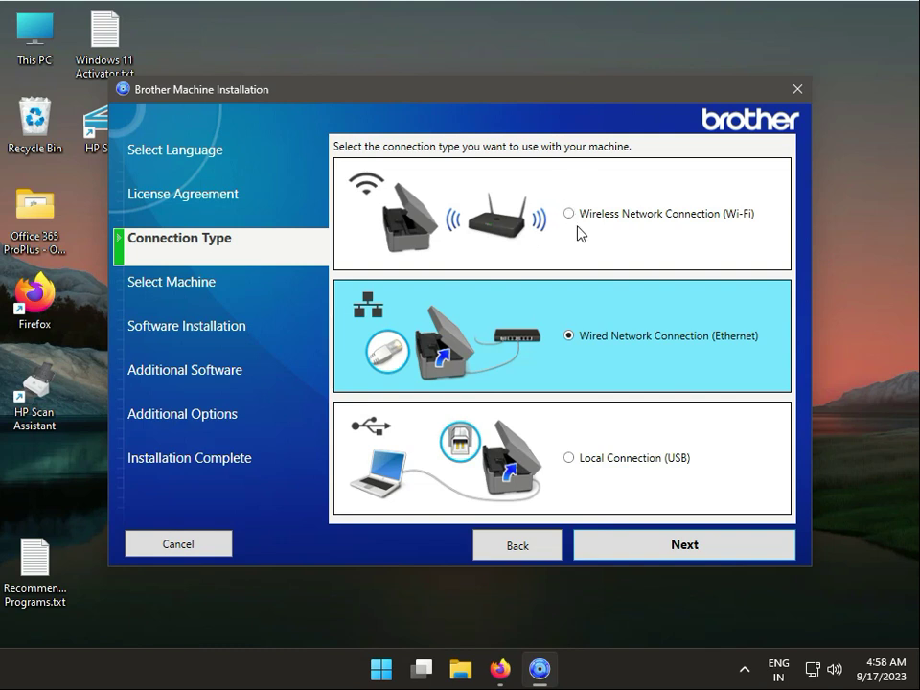
left_click(569, 213)
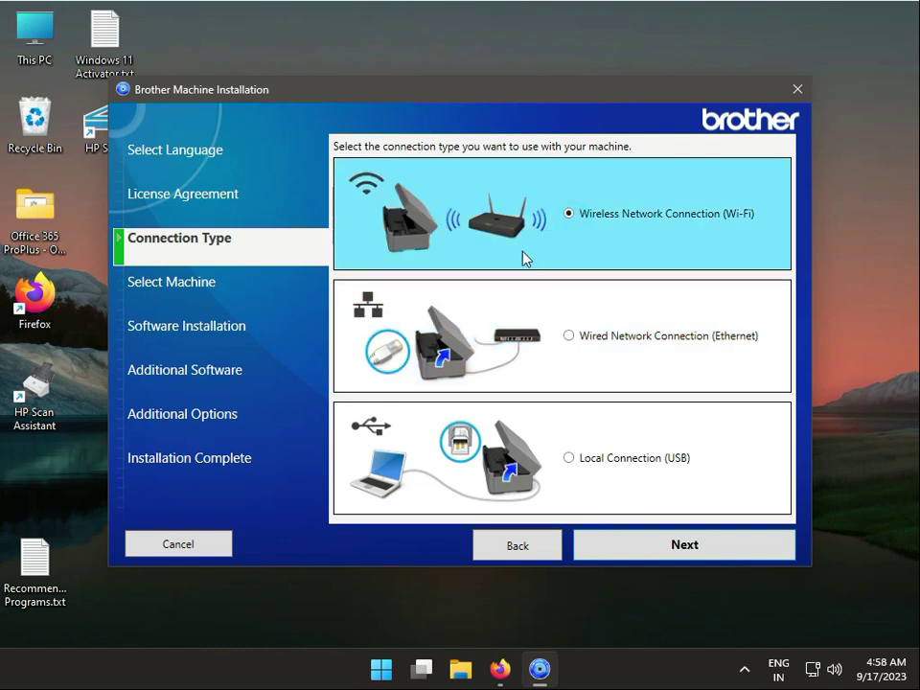
left_click(568, 457)
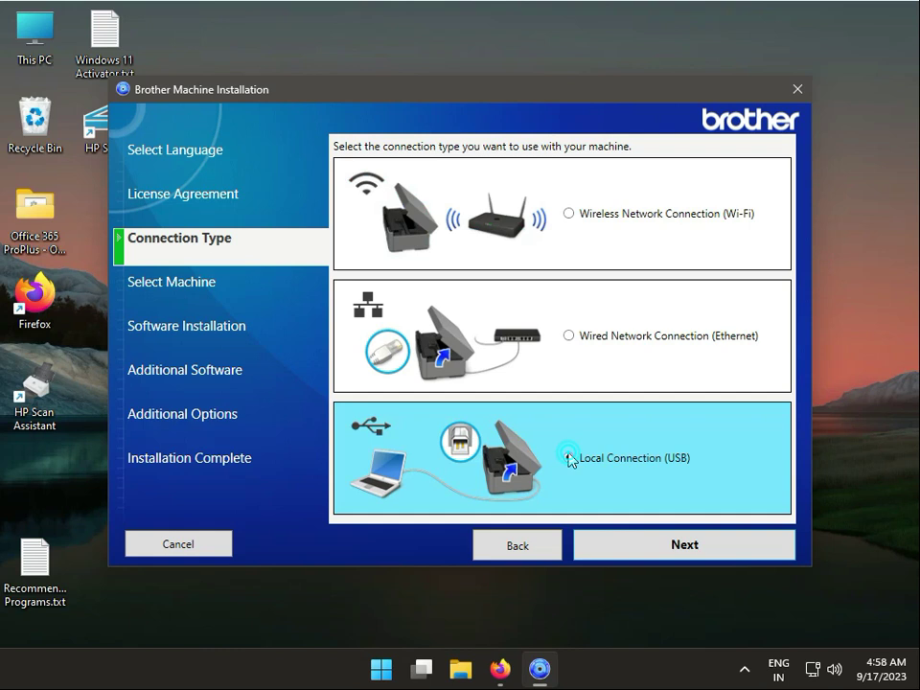
Proceed past the Connection Type page with USB selected.
left_click(684, 545)
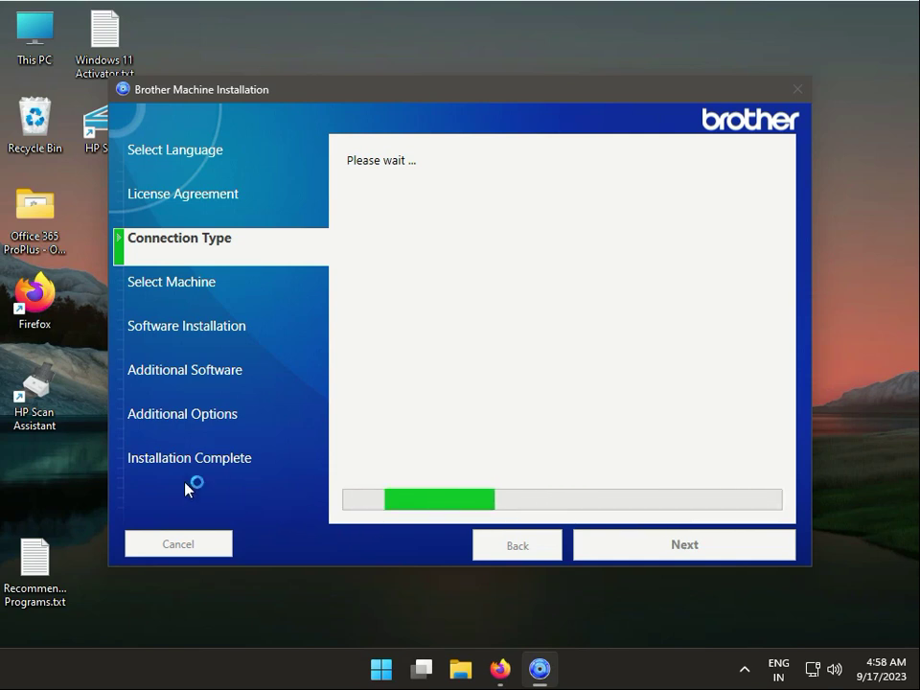
mouse_move(901, 637)
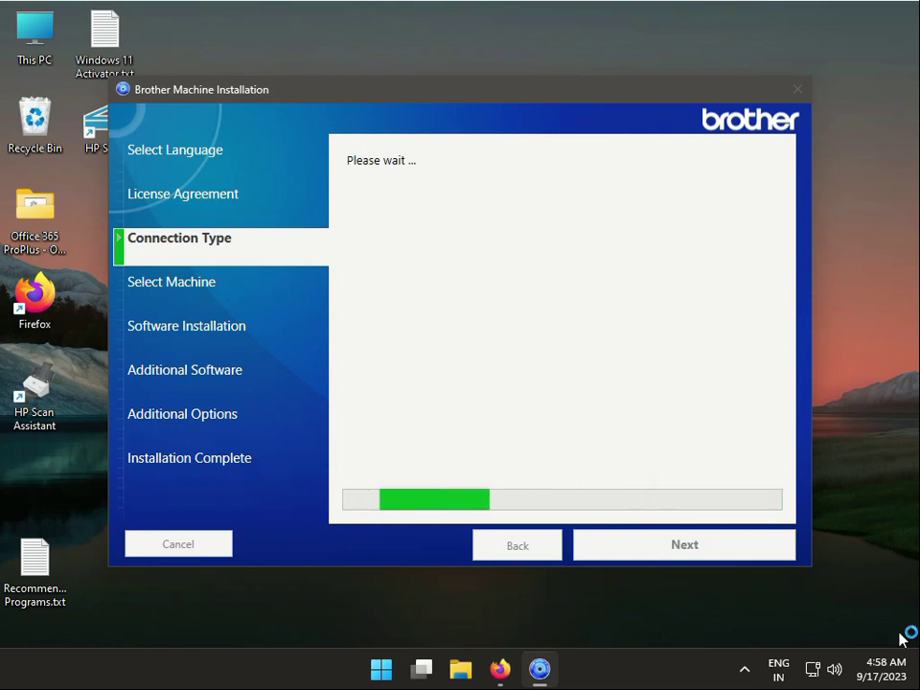